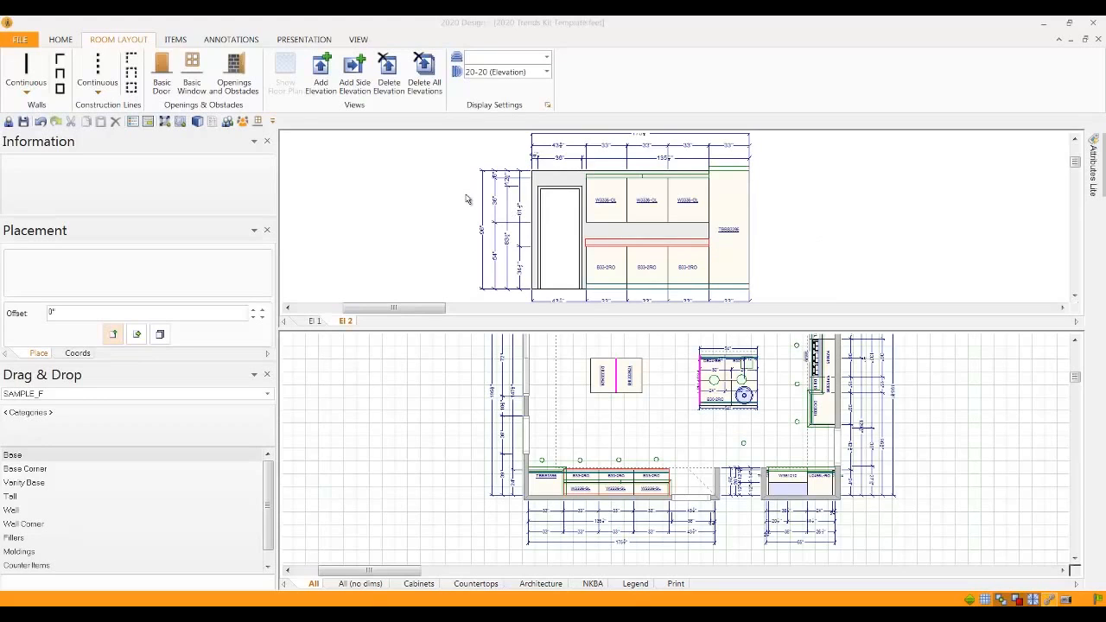
{"action": "mouse_move", "coordinate": [616, 228]}
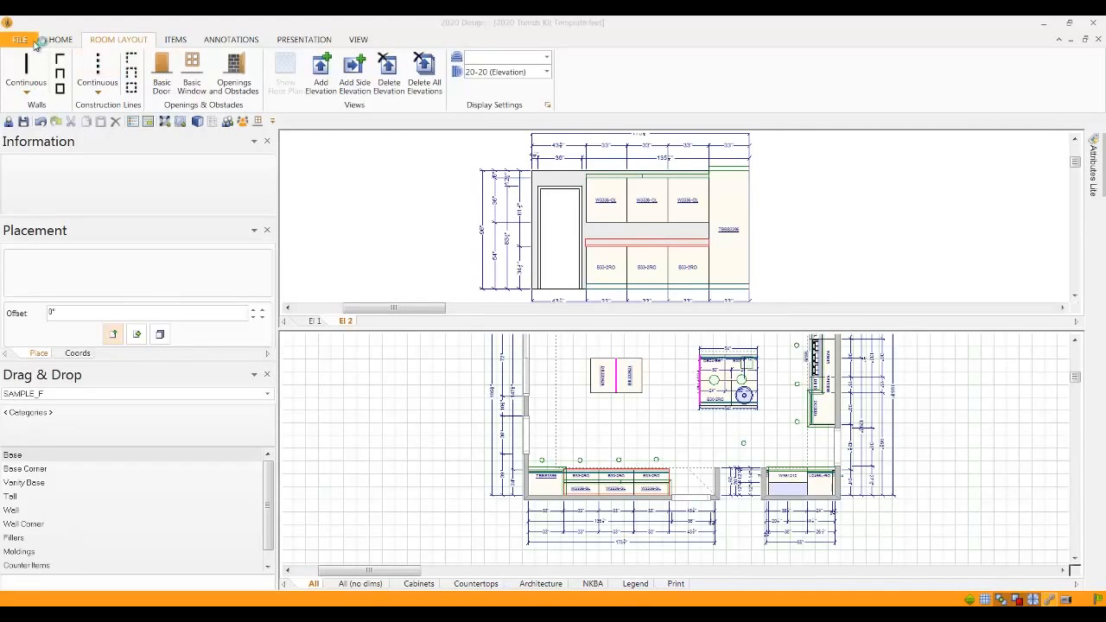
Bring up the application Preferences dialog from the File menu
{"action": "left_click", "coordinate": [19, 40]}
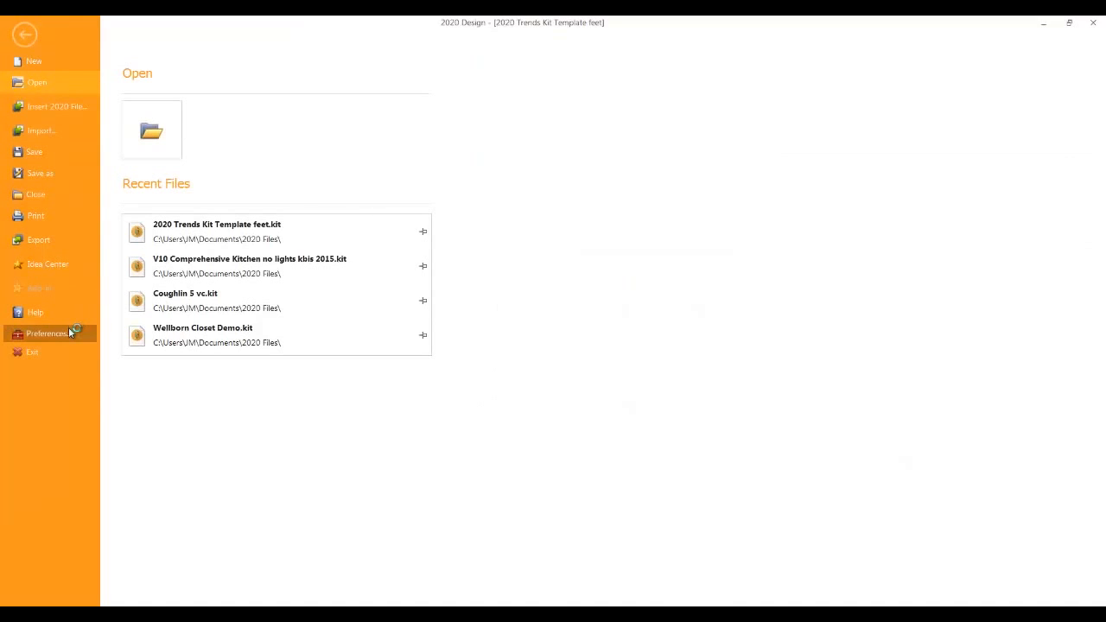
{"action": "left_click", "coordinate": [48, 332]}
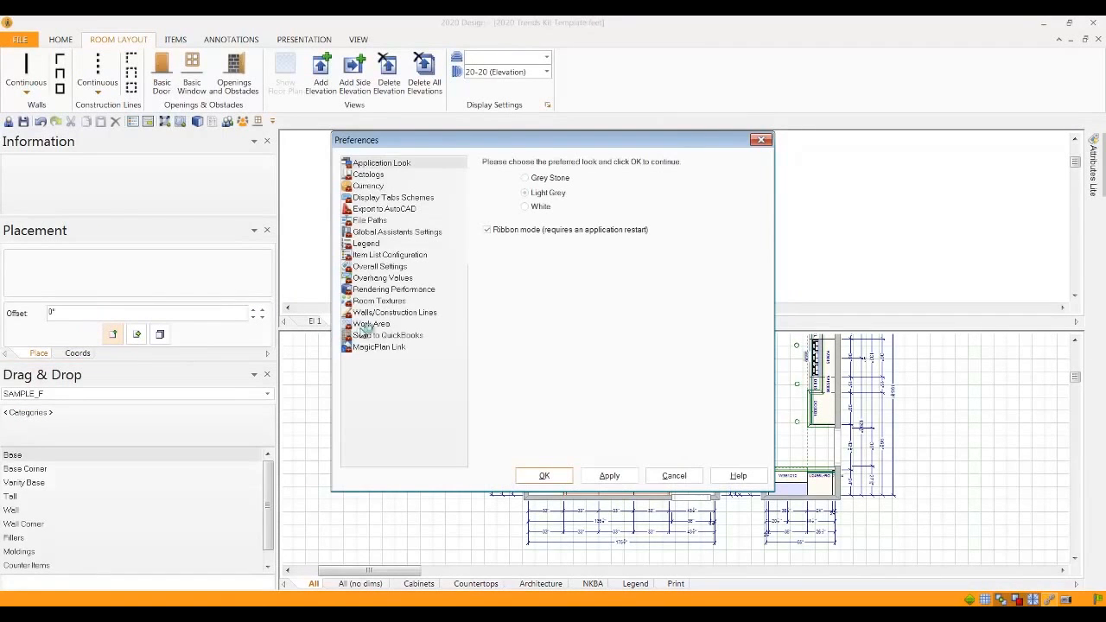
In Work Area settings, enable 'Display 3D shapes in elevation' and confirm with OK
{"action": "left_click", "coordinate": [370, 325]}
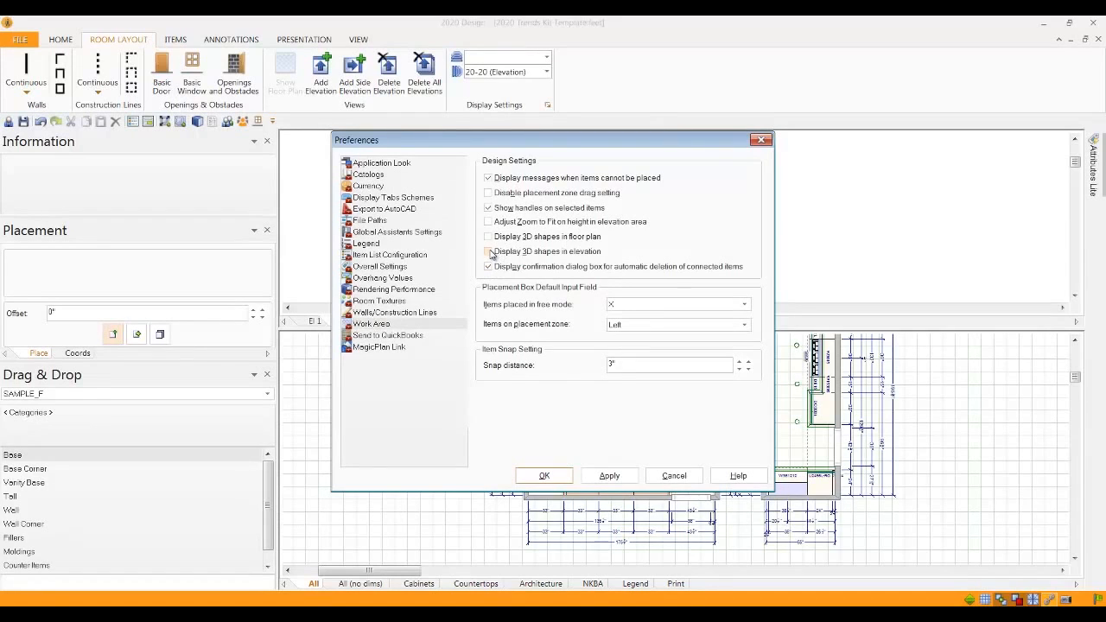
{"action": "left_click", "coordinate": [487, 252]}
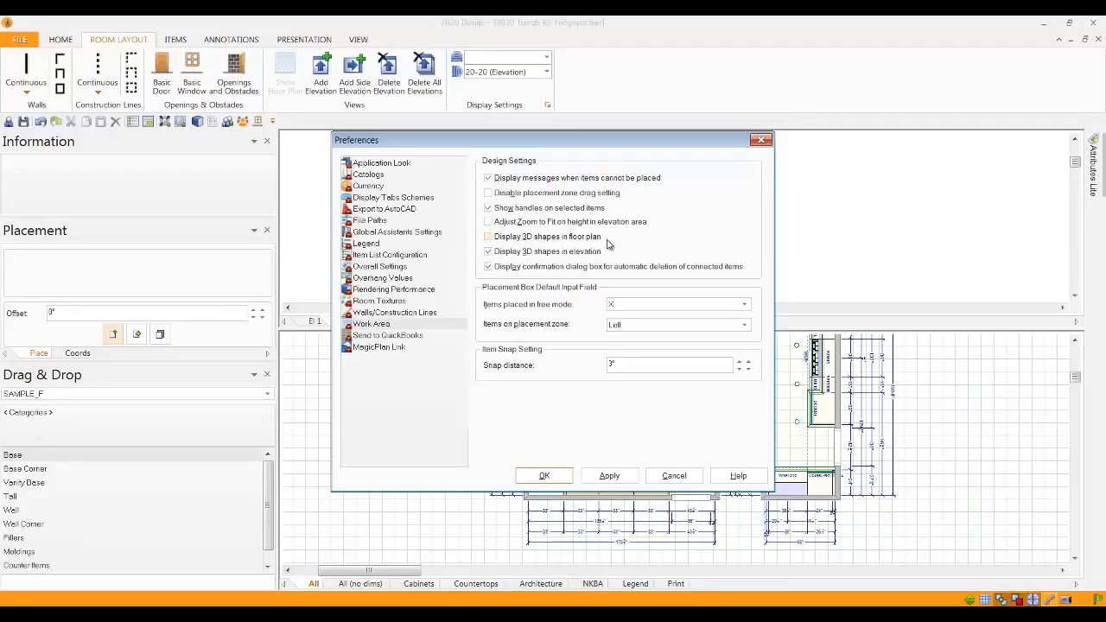
{"action": "left_click", "coordinate": [487, 235]}
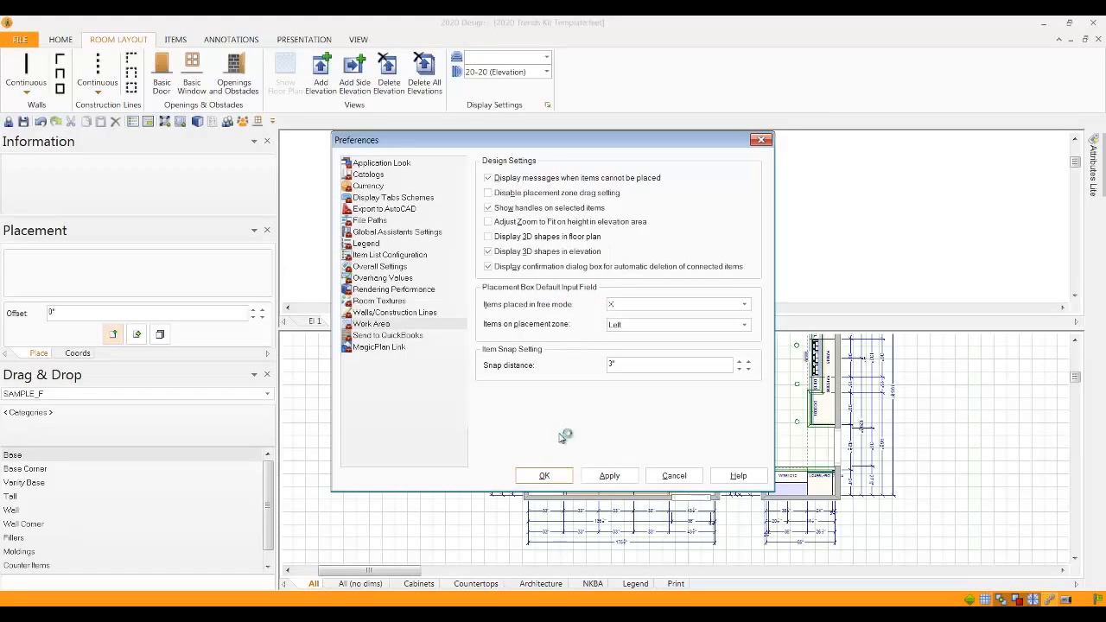
{"action": "left_click", "coordinate": [543, 475]}
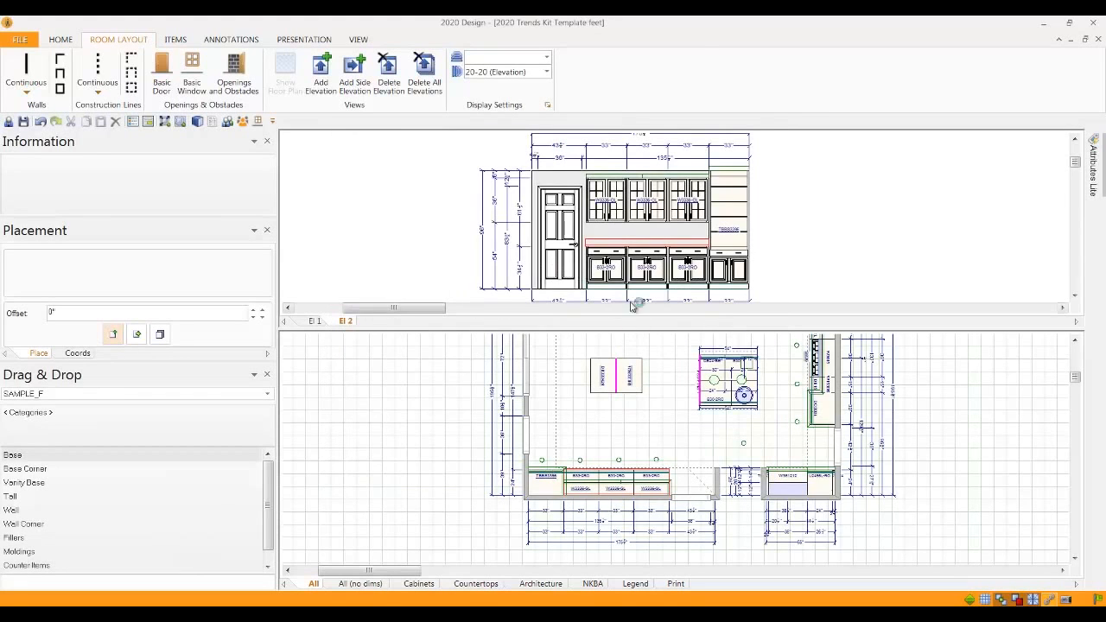